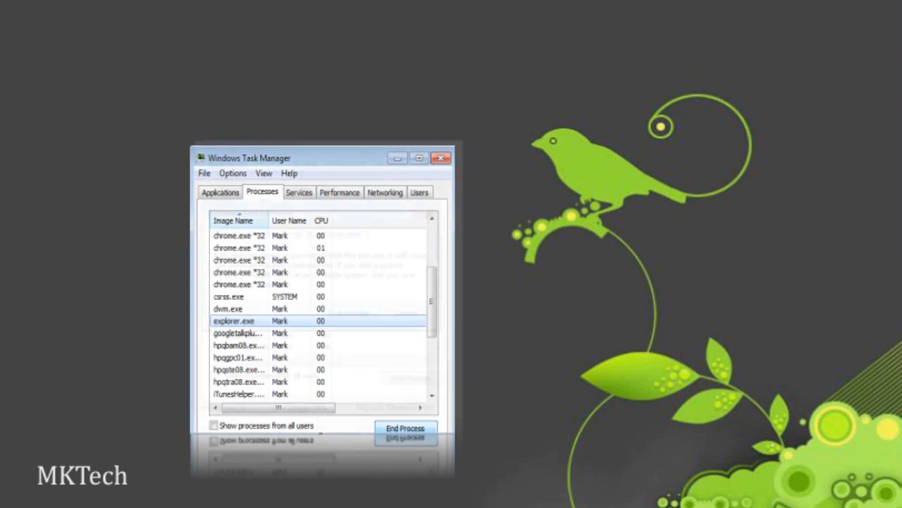
Step: End the explorer.exe process, then start a new task with explorer.exe entered
{"action": "left_click", "coordinate": [406, 431]}
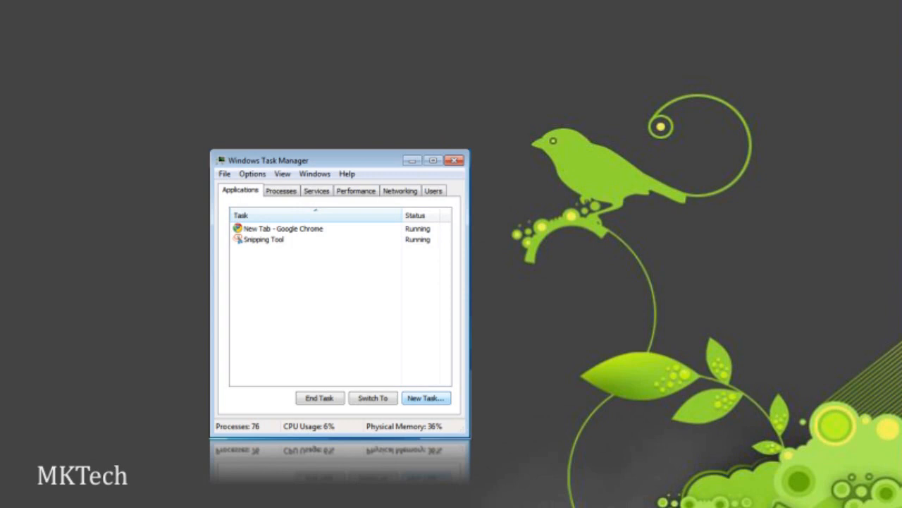
{"action": "left_click", "coordinate": [426, 397]}
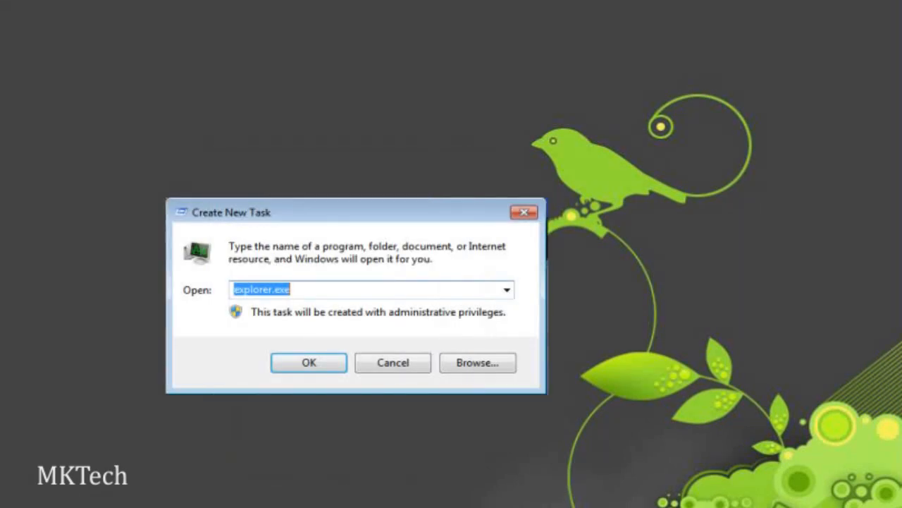